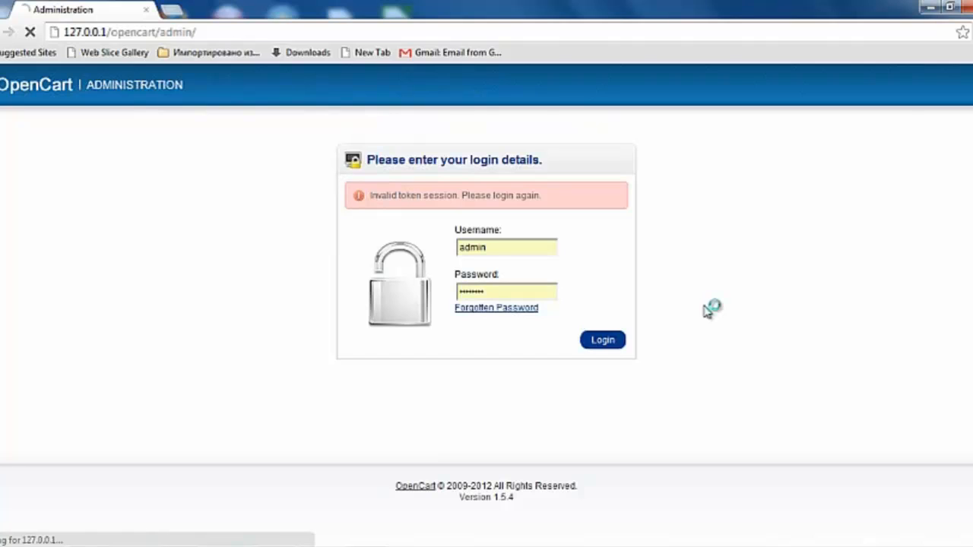
pyautogui.moveTo(641, 281)
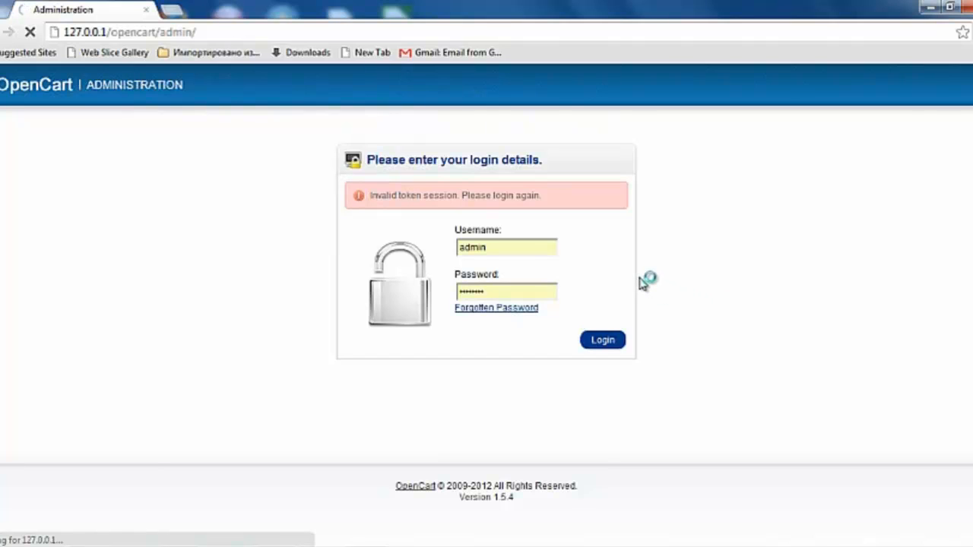
# Log in to the OpenCart administration area as admin and land on the dashboard
pyautogui.click(602, 341)
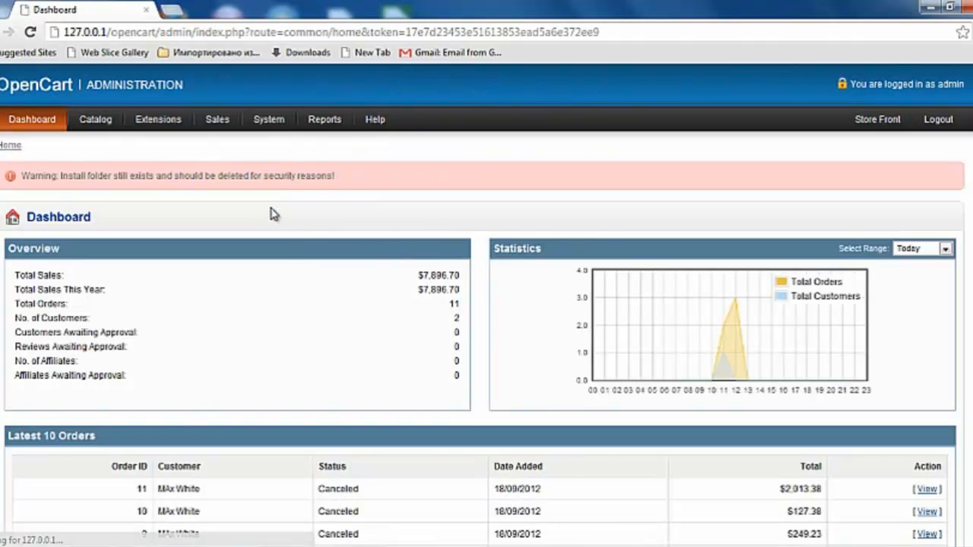
# Install the DIBS Payment Window extension from the Extensions > Payments list
pyautogui.click(158, 118)
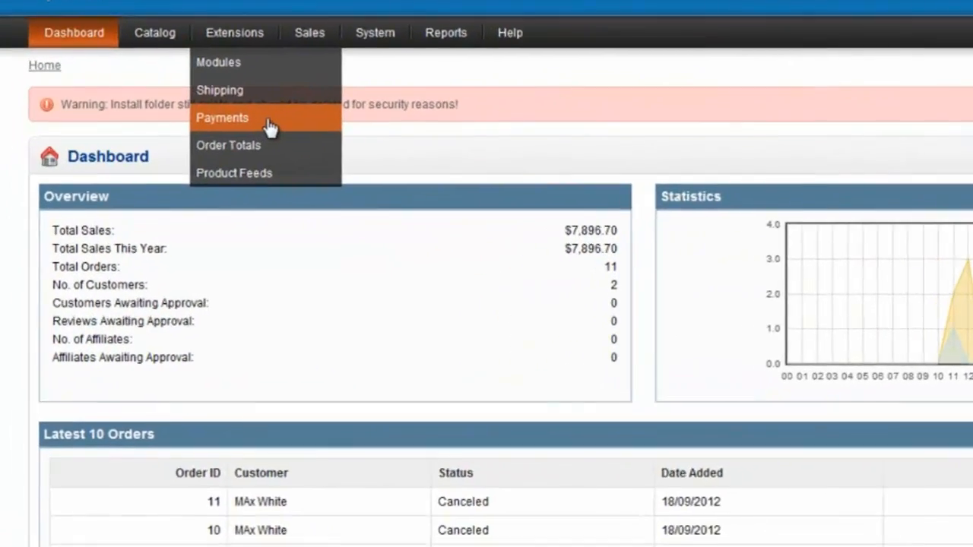
pyautogui.click(222, 117)
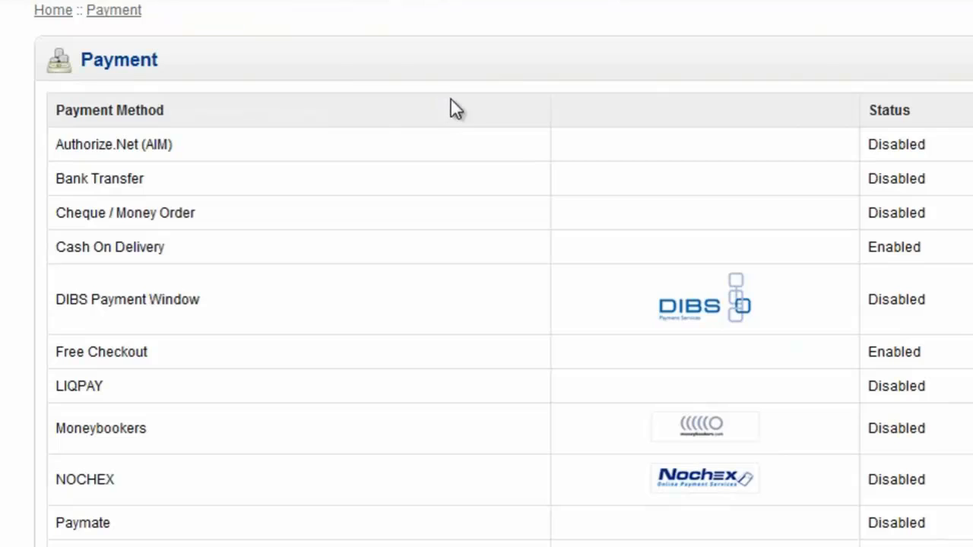
pyautogui.scroll(-3)
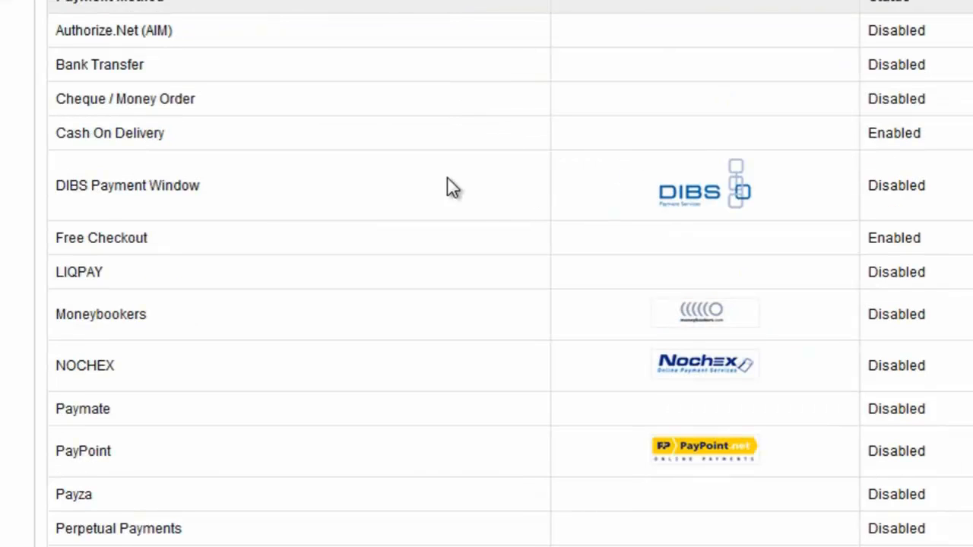
pyautogui.doubleClick(128, 186)
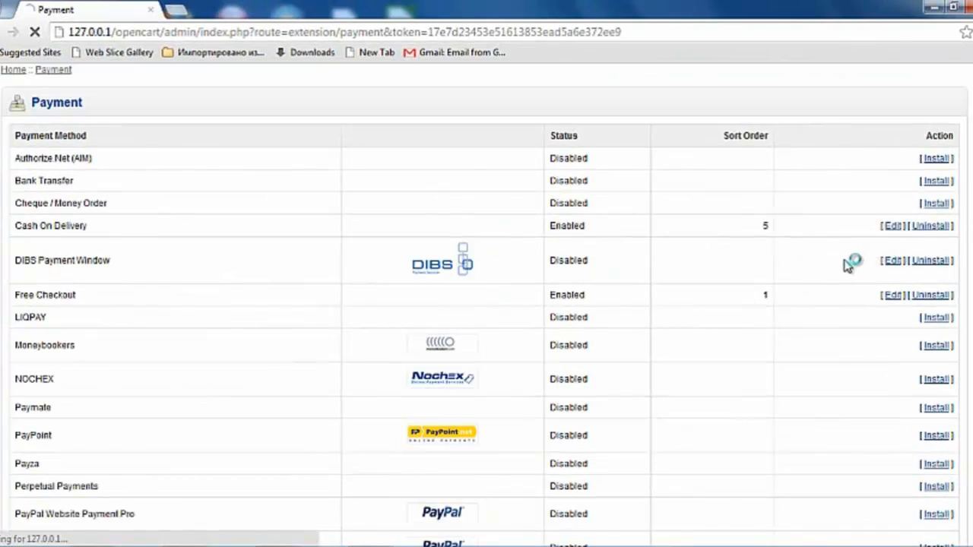
# Fill the DIBS settings: merchant ID 123456789, language Danish, distribution type Email
pyautogui.click(891, 260)
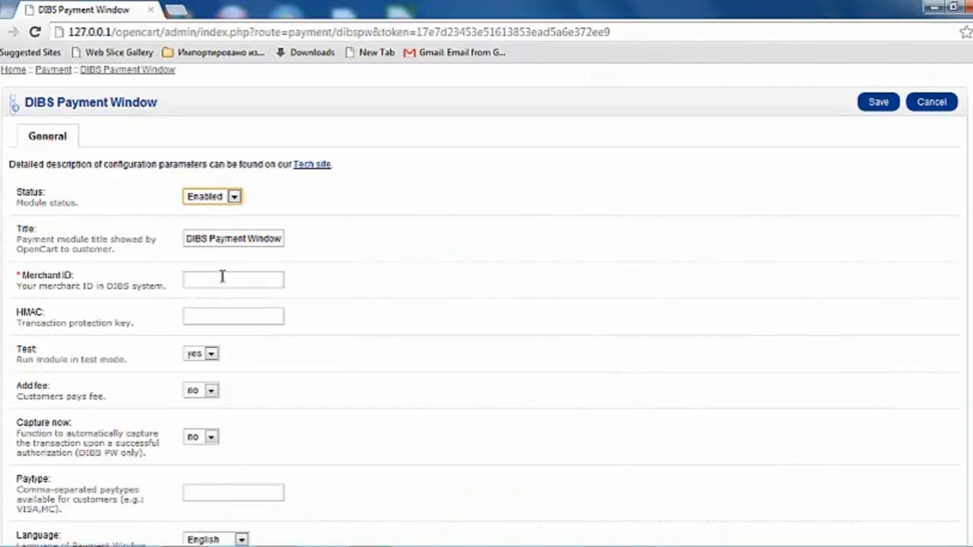
pyautogui.write('1')
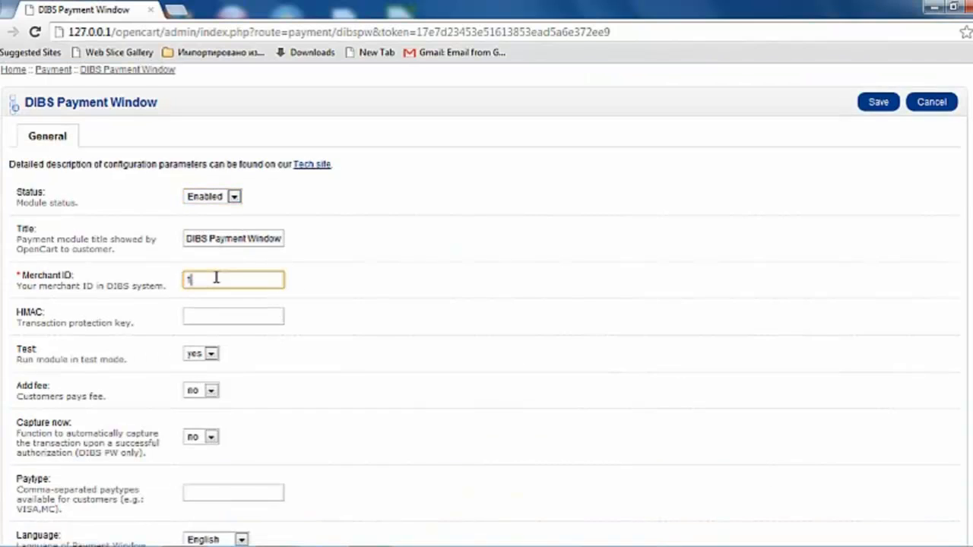
pyautogui.write('23456789')
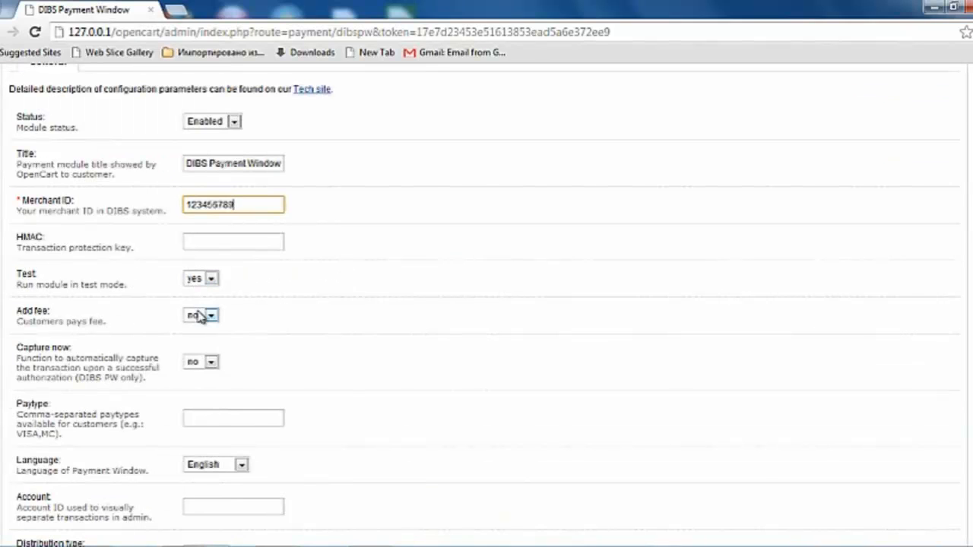
pyautogui.scroll(-3)
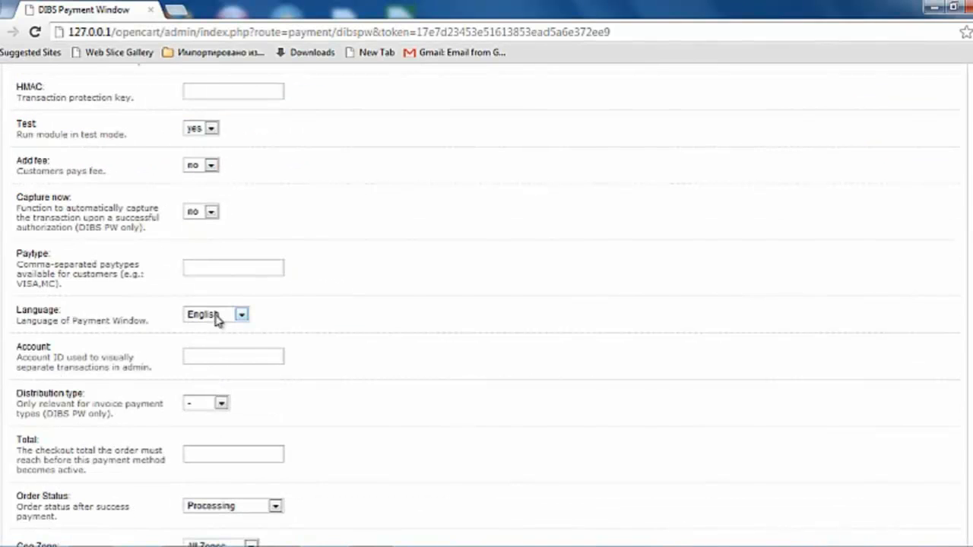
pyautogui.click(216, 313)
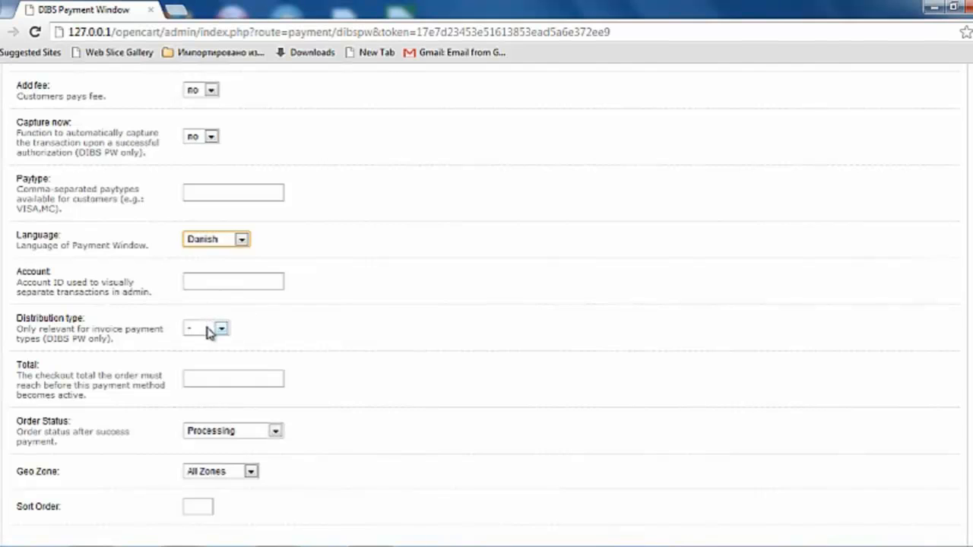
pyautogui.click(220, 329)
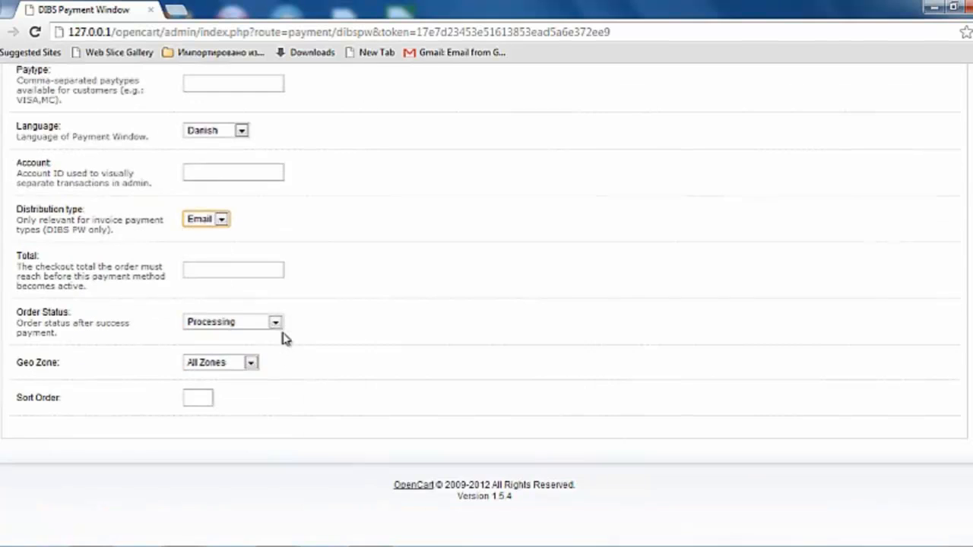
pyautogui.scroll(3)
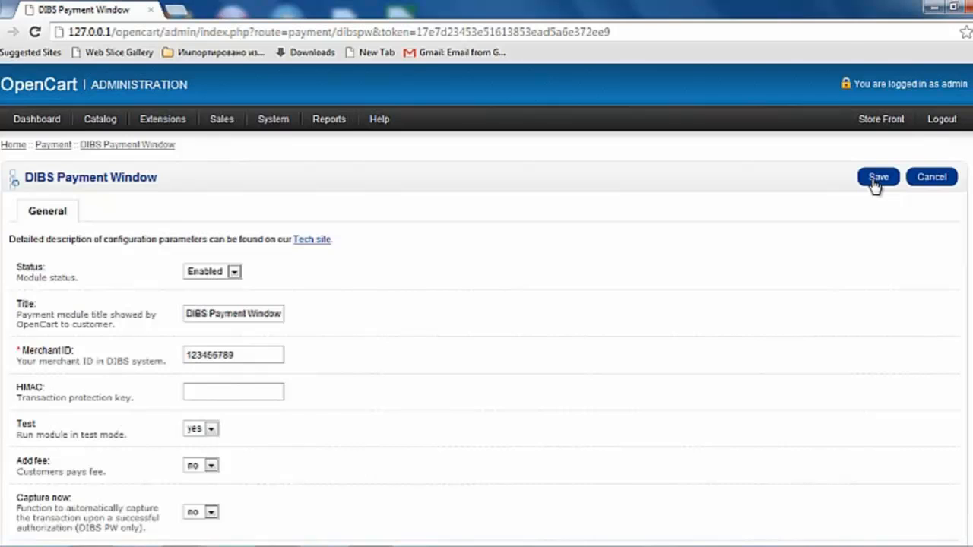
# Save the DIBS Payment Window settings as enabled and return to the dashboard
pyautogui.click(879, 176)
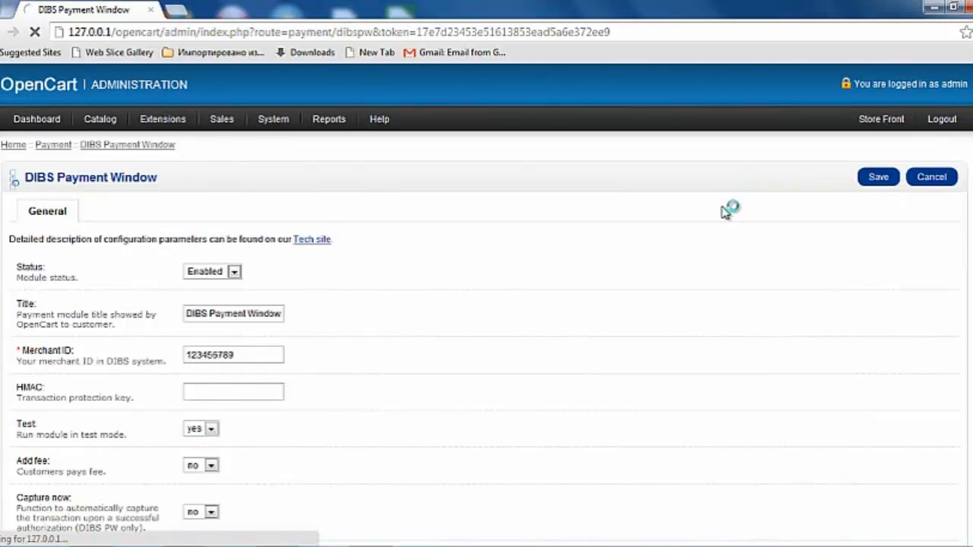
pyautogui.click(878, 176)
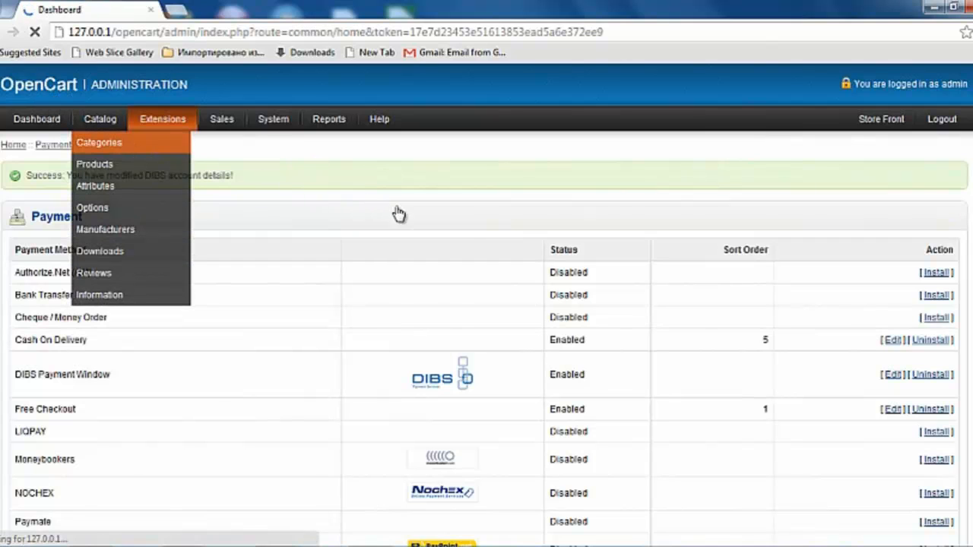
pyautogui.click(37, 119)
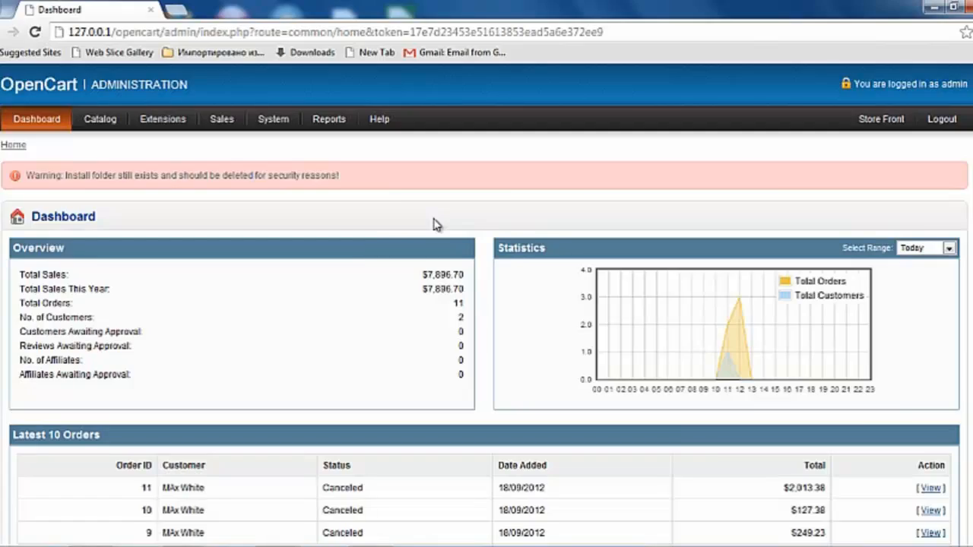